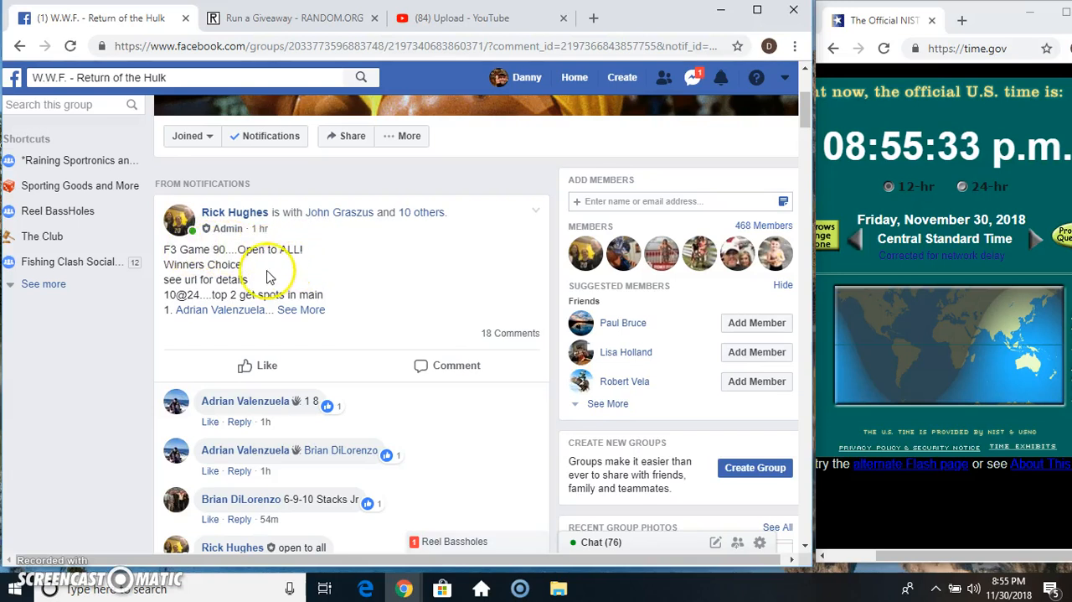
- Copy the ten numbered entries (1–10) from the F3 Game 90 post and bring its comment area into view
scroll(down, 3)
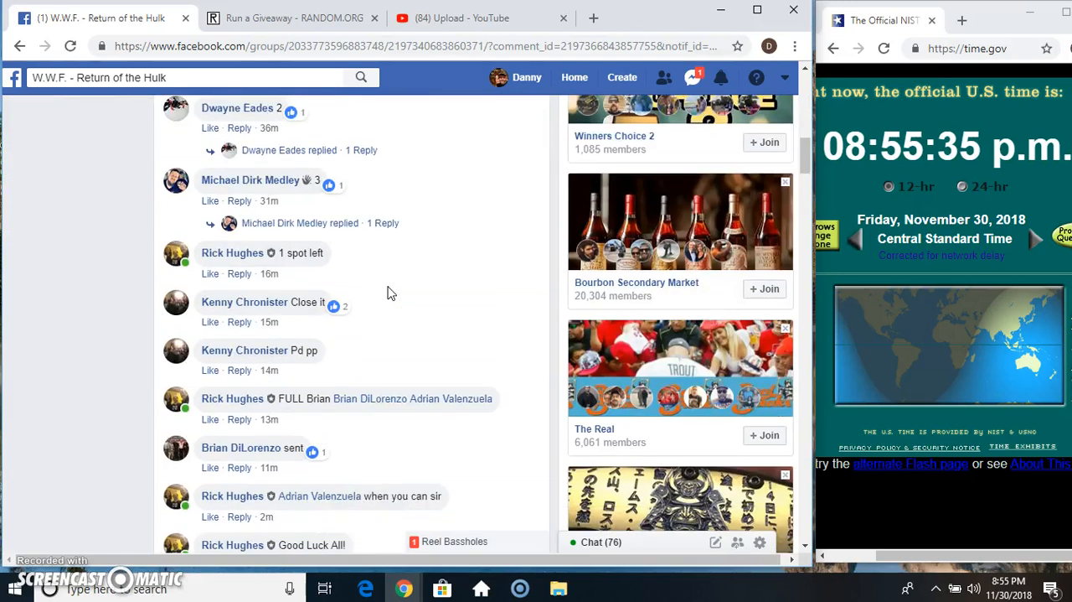
scroll(up, 3)
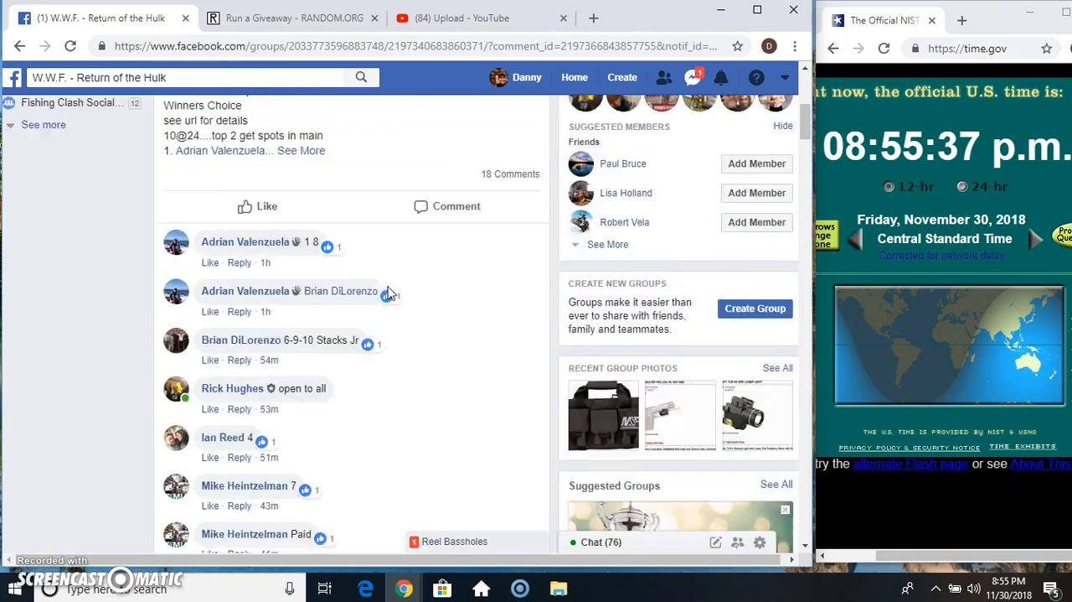
scroll(up, 3)
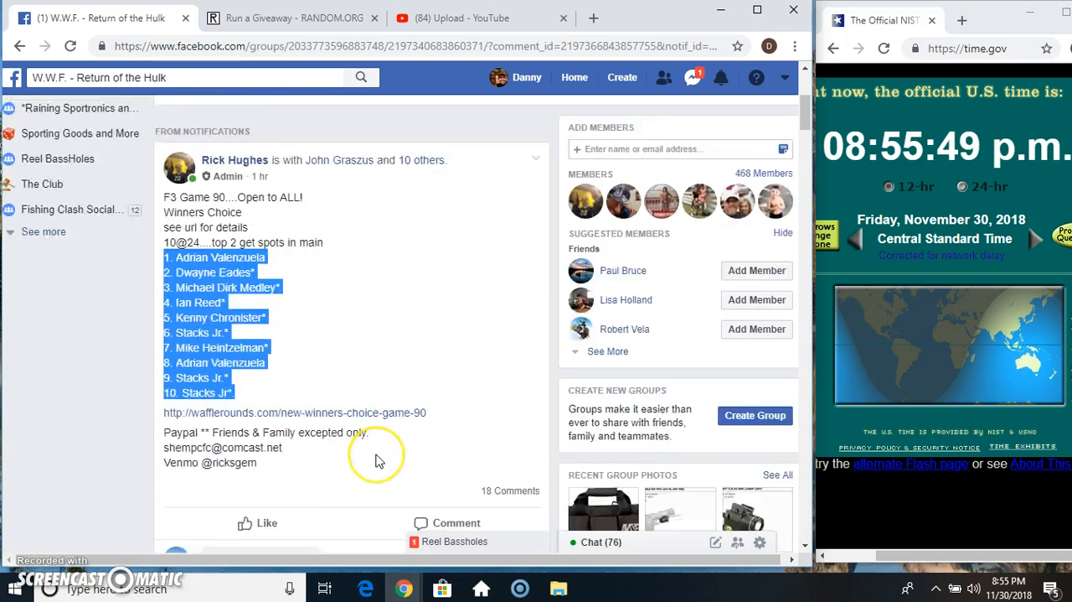
scroll(down, 3)
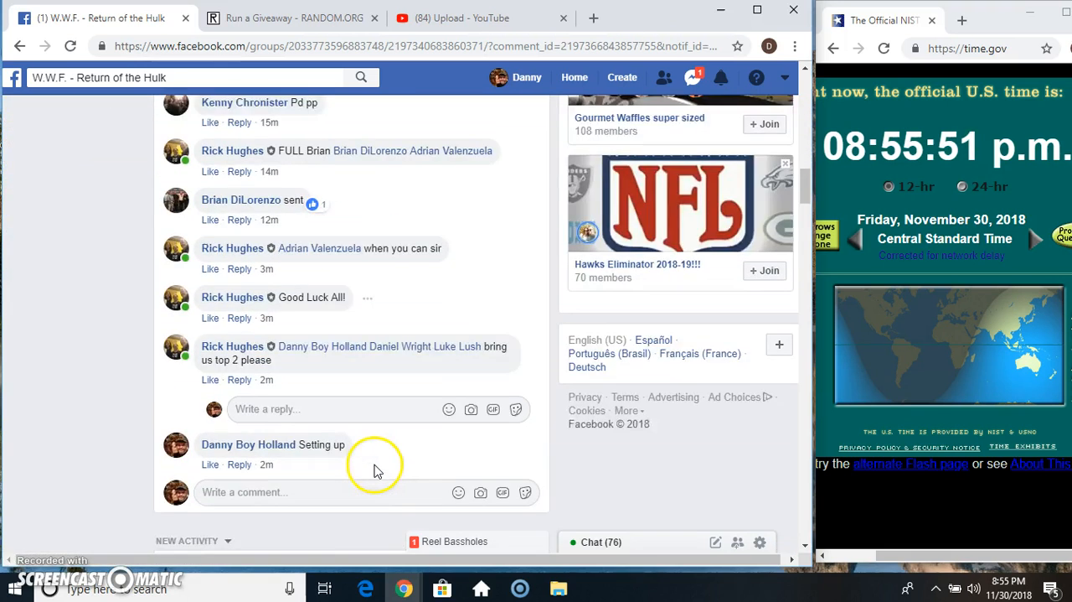
scroll(down, 3)
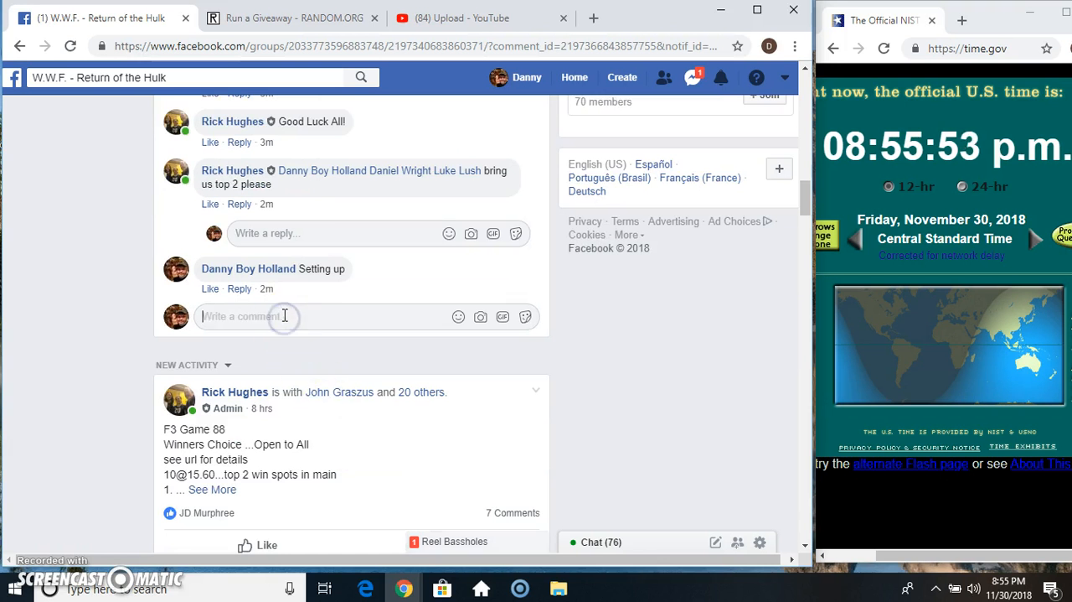
- Post a 'live' comment on the giveaway post and switch to the RANDOM.ORG giveaway
text(live)
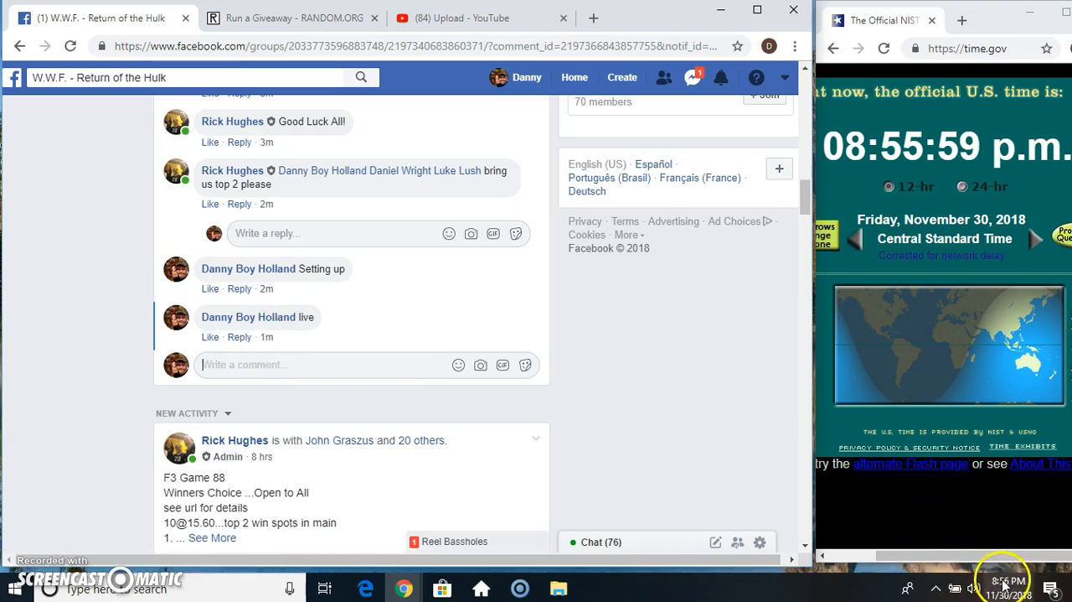
click(1002, 579)
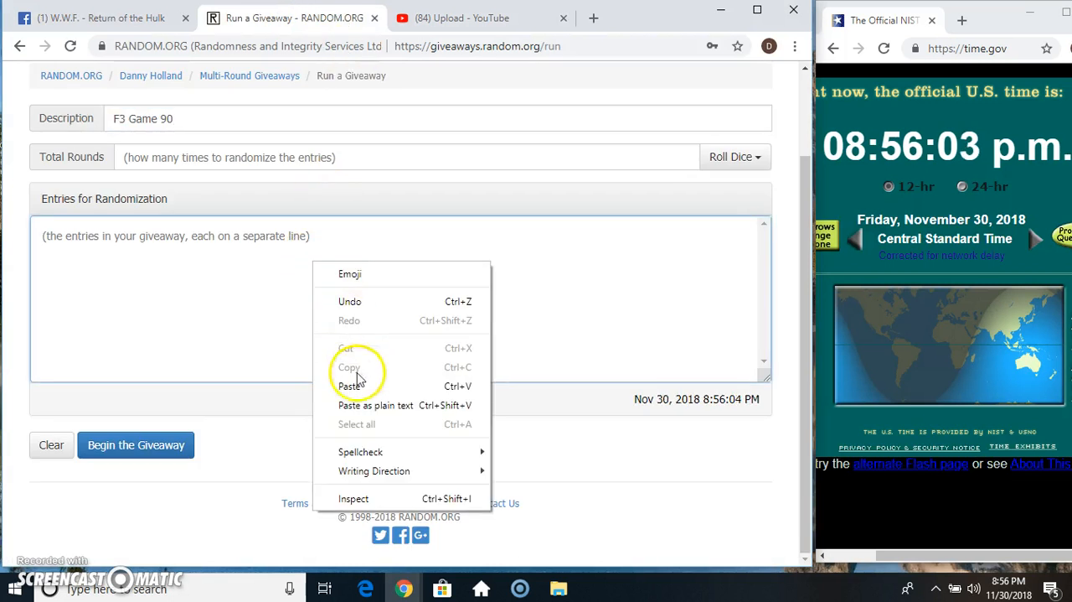
- Paste the ten entries into the giveaway and set total rounds to 7 via a 3d6 dice roll
click(352, 386)
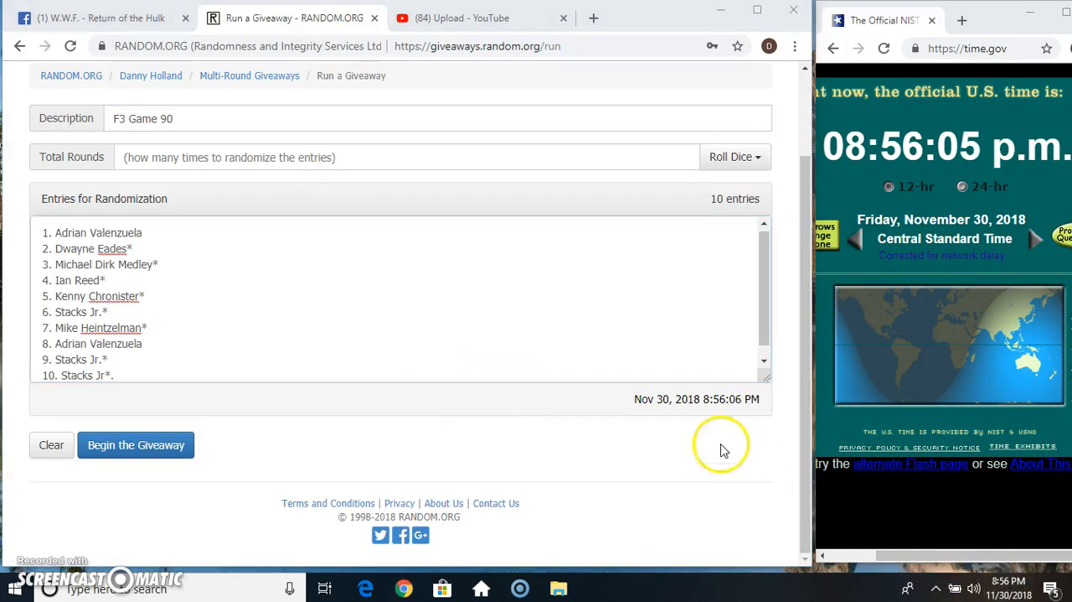
click(734, 157)
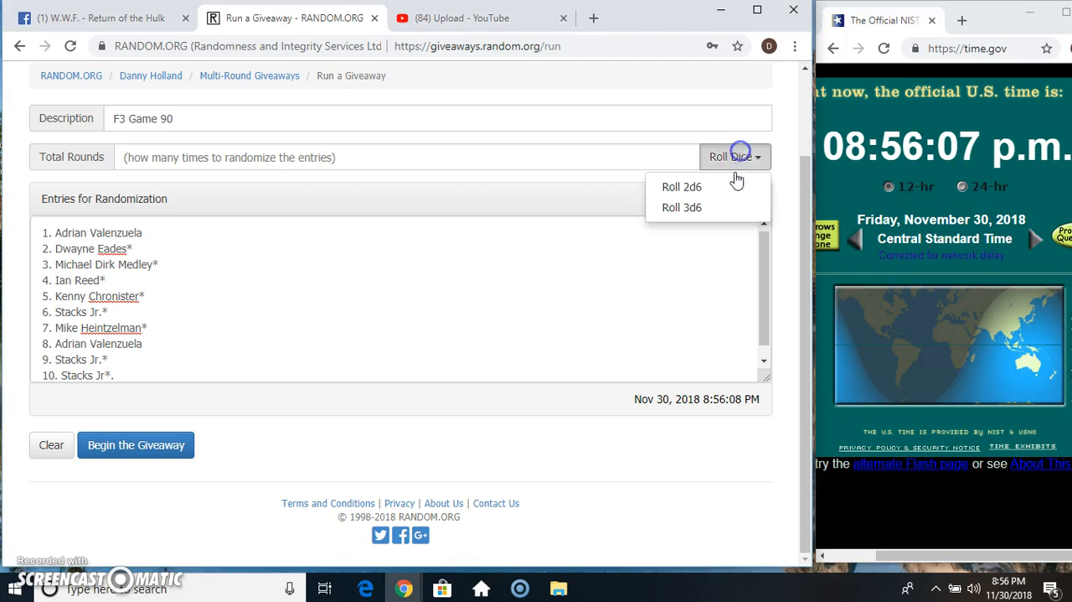
click(682, 208)
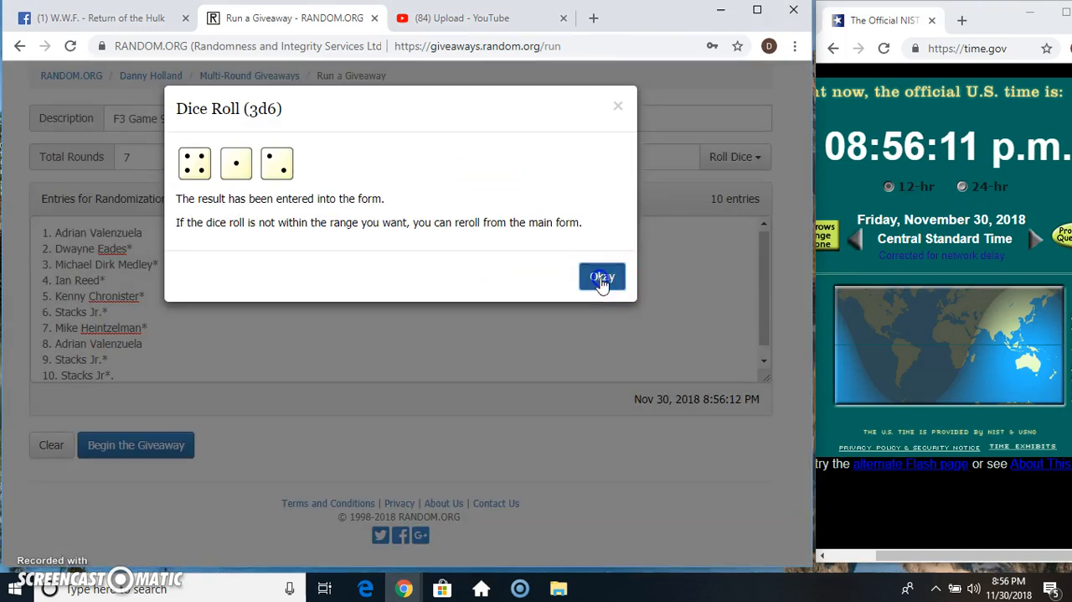
click(602, 277)
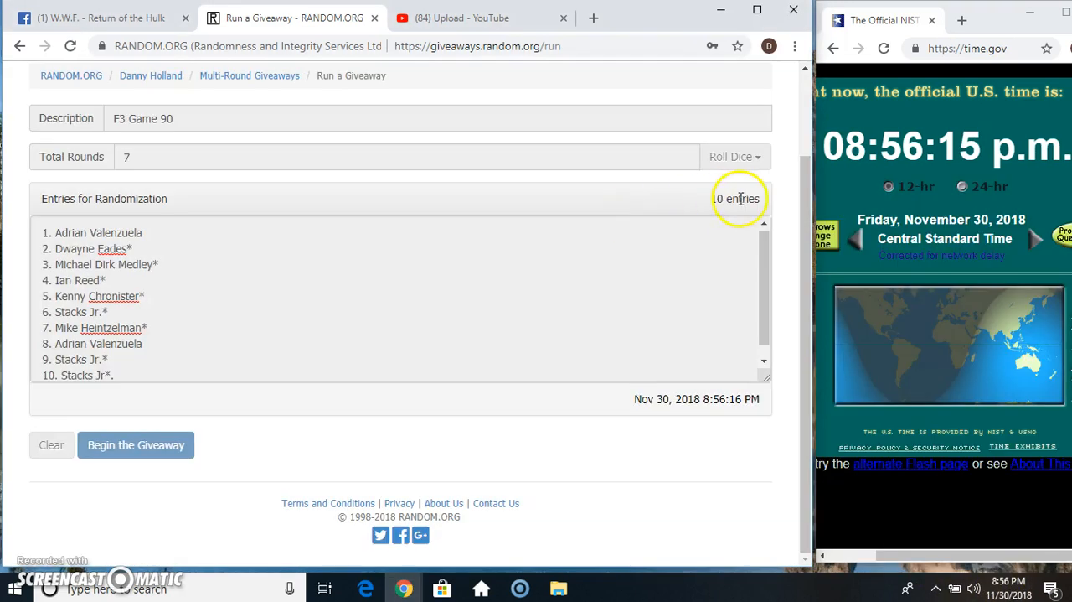
- Run all seven randomization rounds through the final one and review the final order and verification code
click(136, 444)
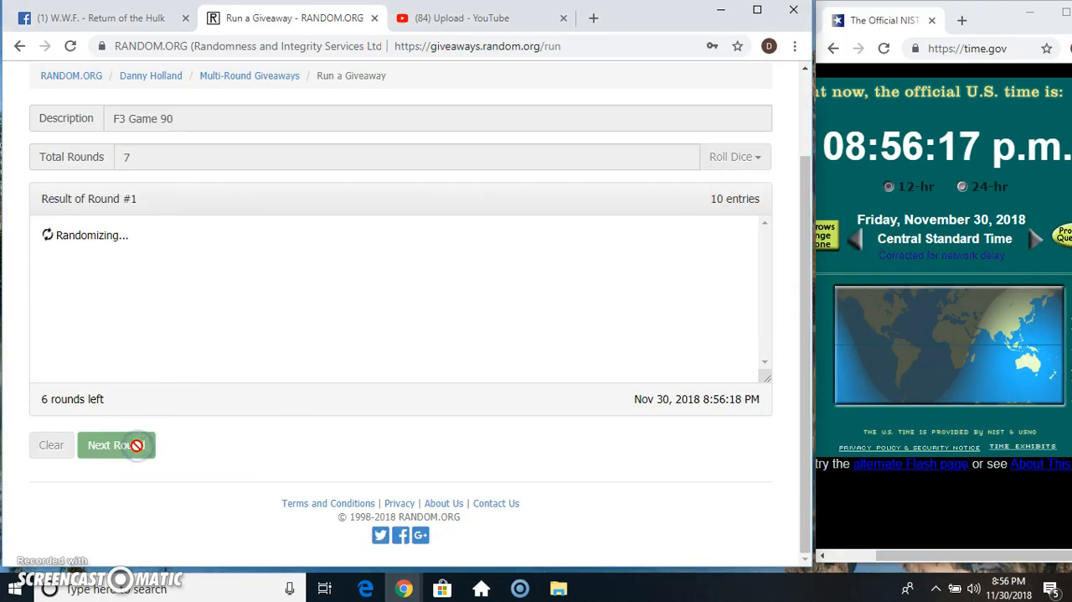
click(109, 444)
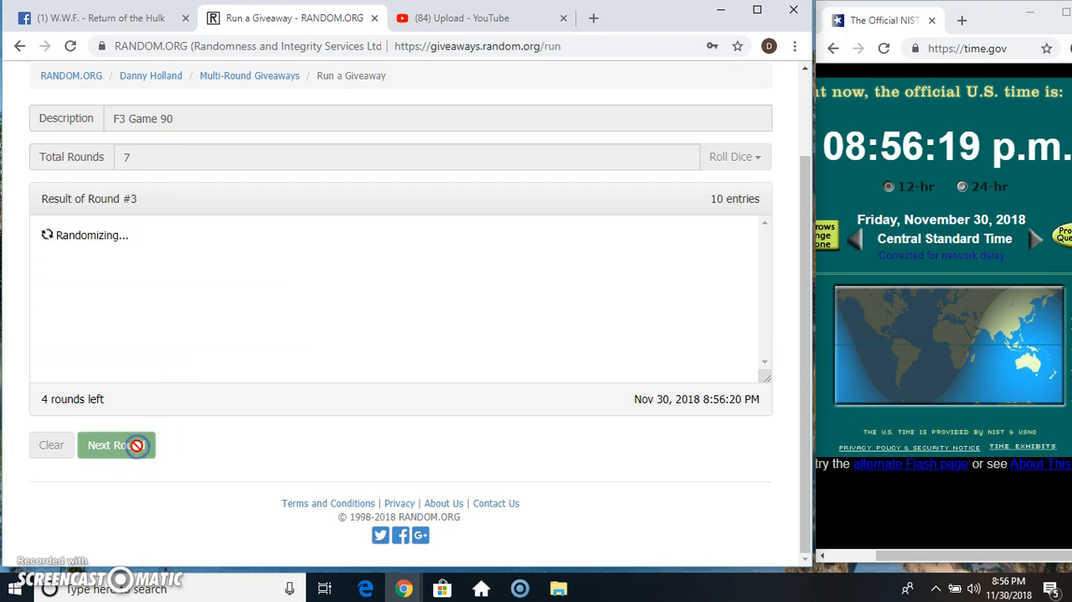
click(115, 444)
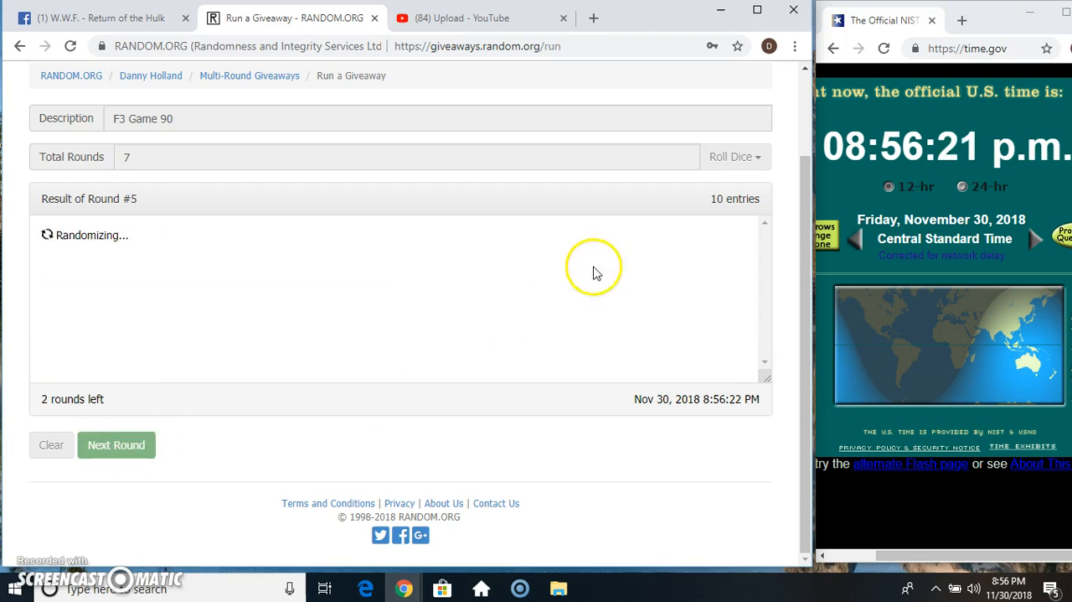
click(116, 444)
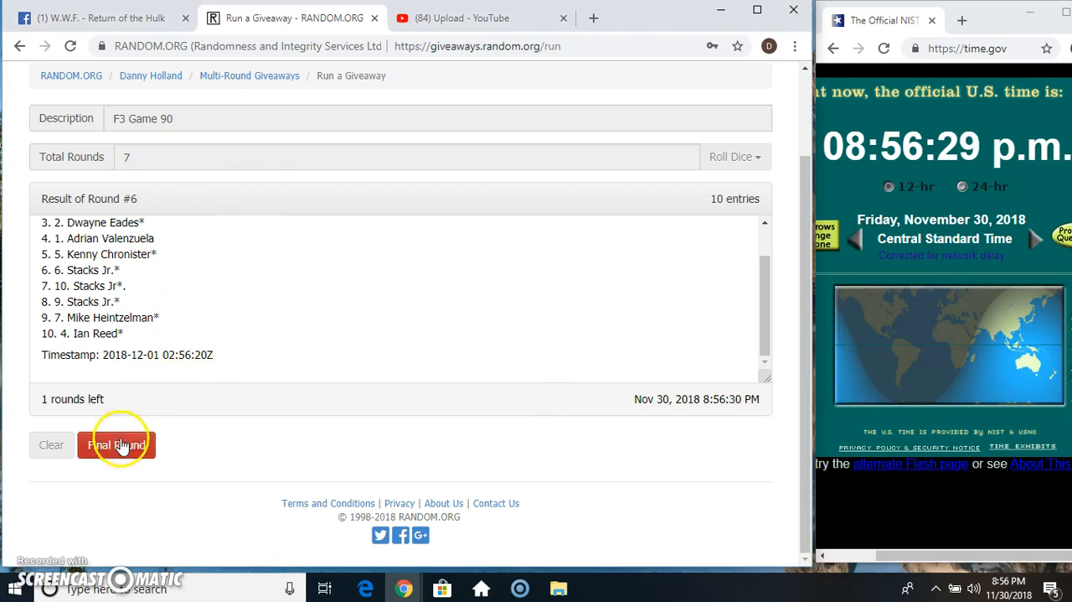
click(115, 444)
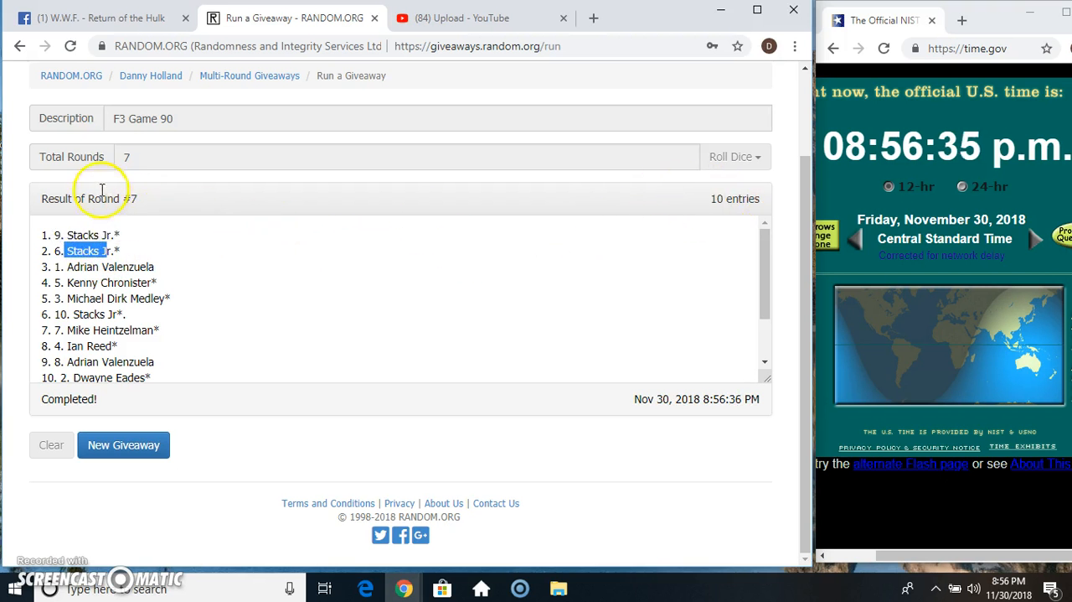
scroll(down, 3)
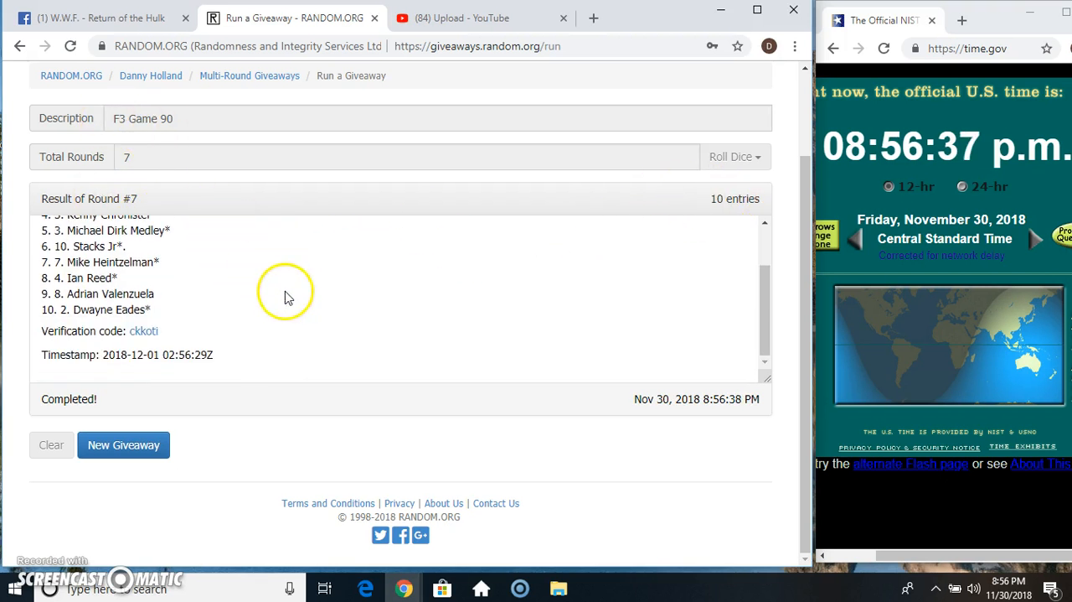
scroll(up, 3)
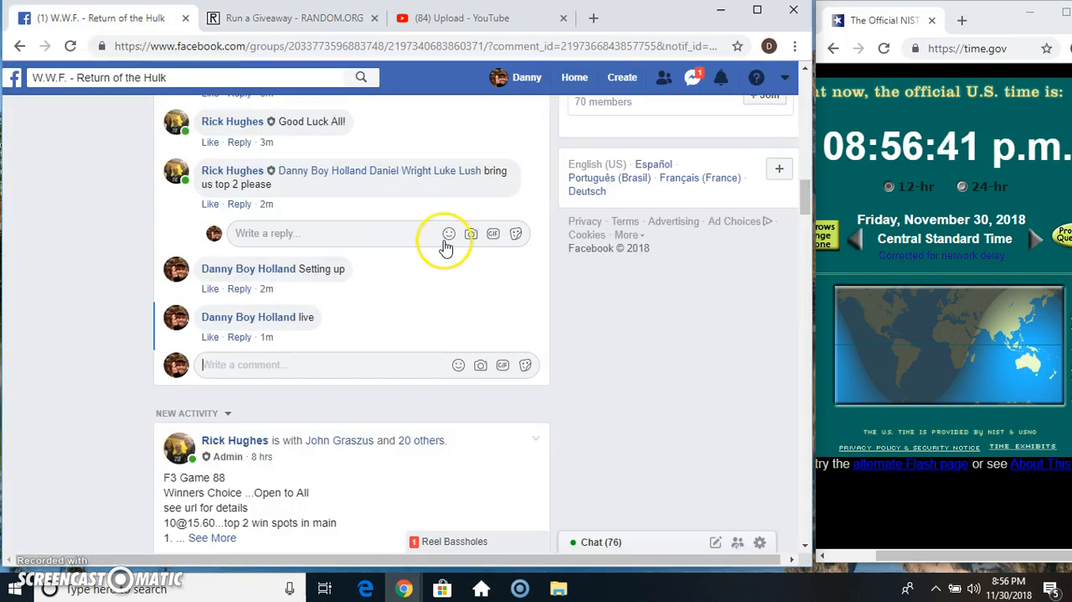
- Enter 'done' in the Facebook post's comment box, not yet posted
text(done)
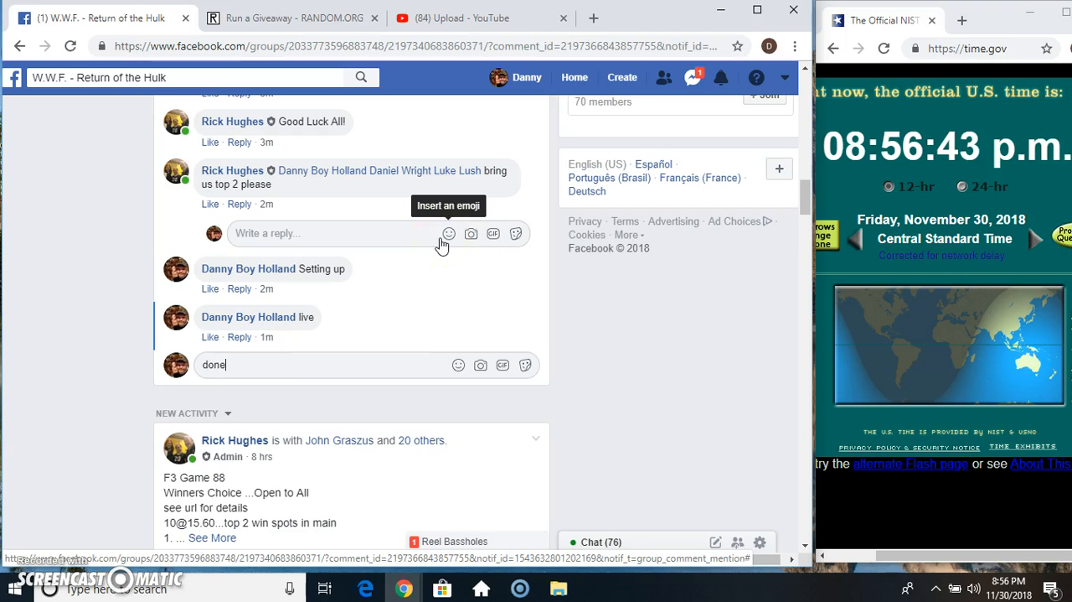